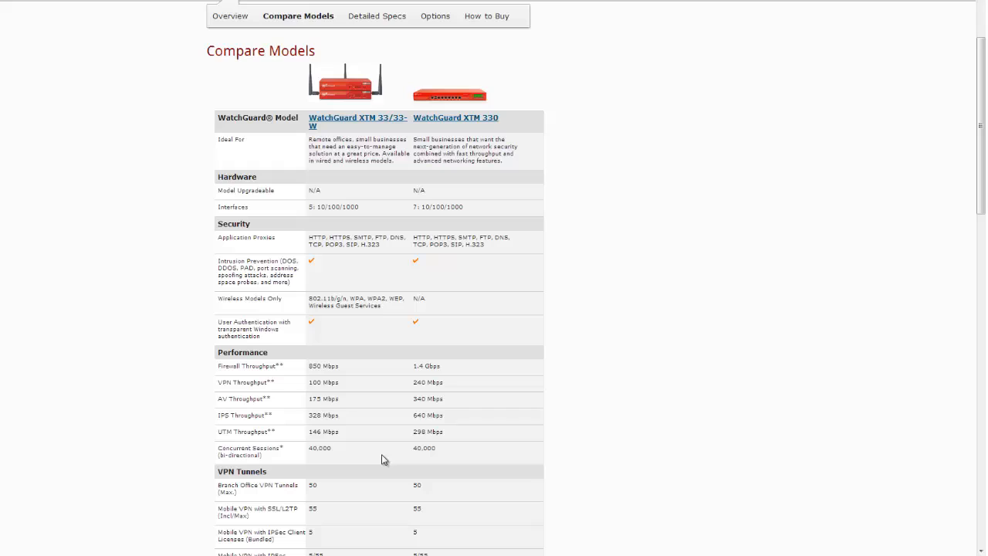
pyautogui.moveTo(694, 309)
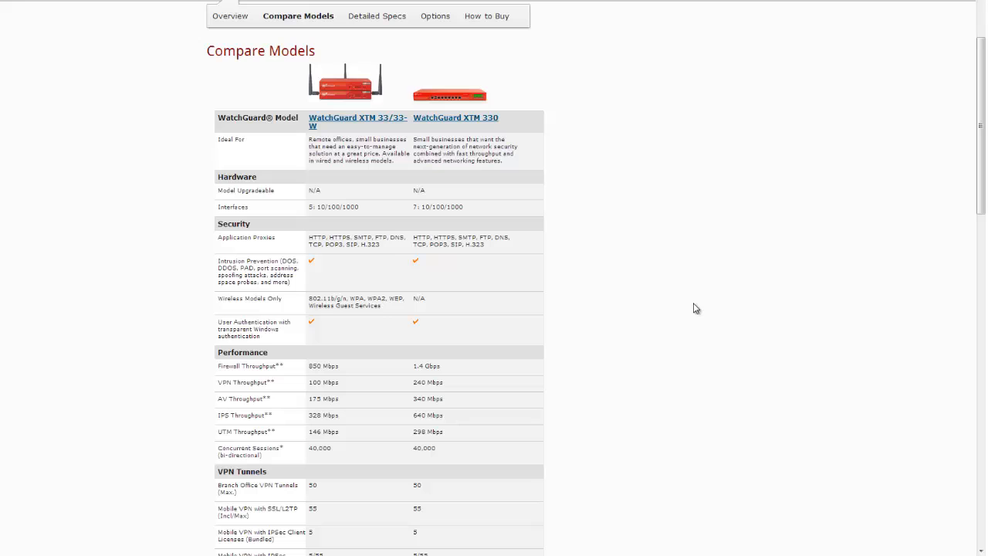
pyautogui.moveTo(311, 364)
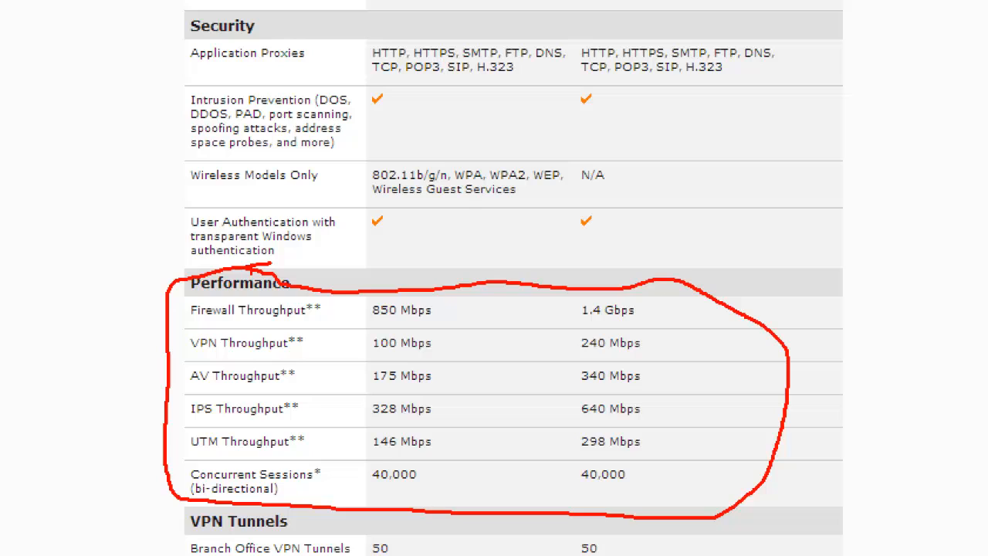
pyautogui.moveTo(143, 406)
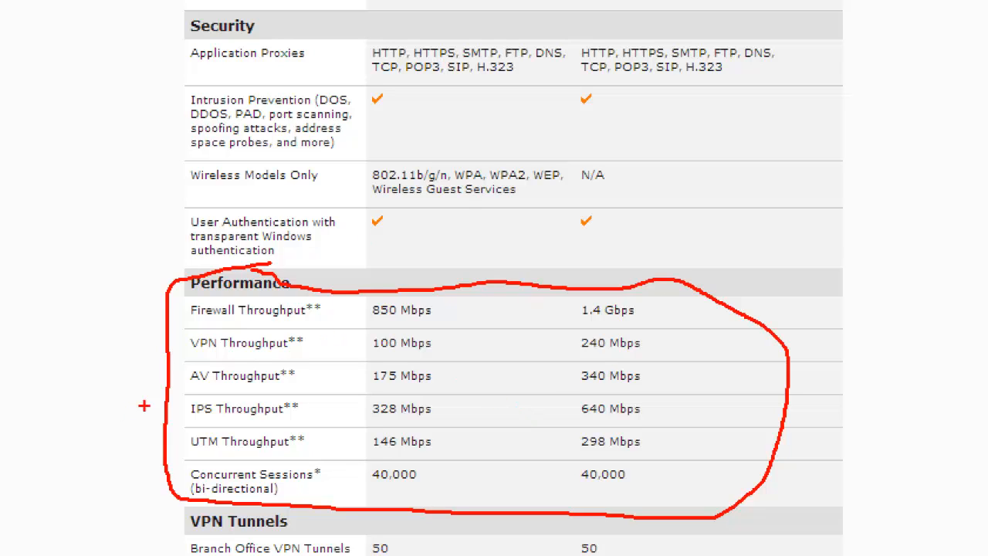
pyautogui.moveTo(207, 454)
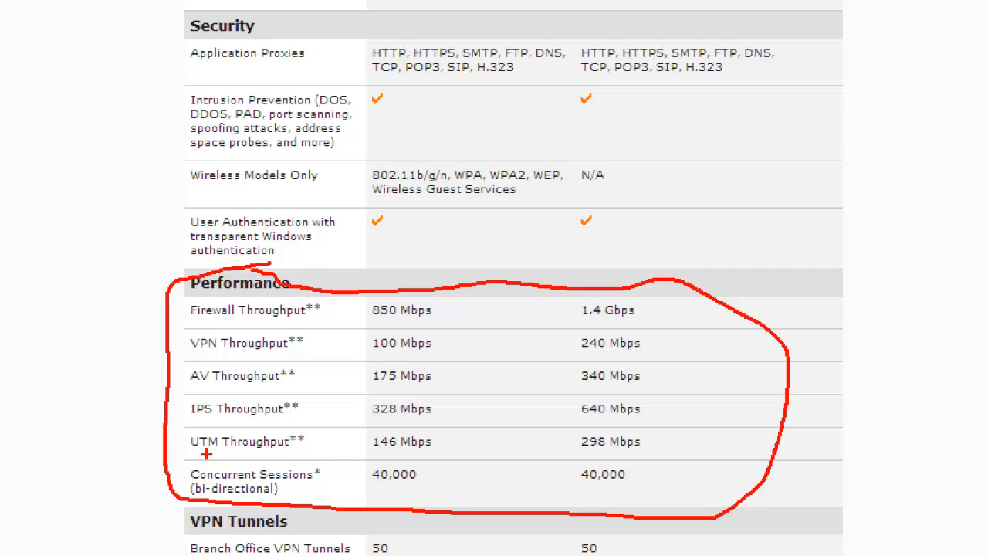
pyautogui.moveTo(324, 335)
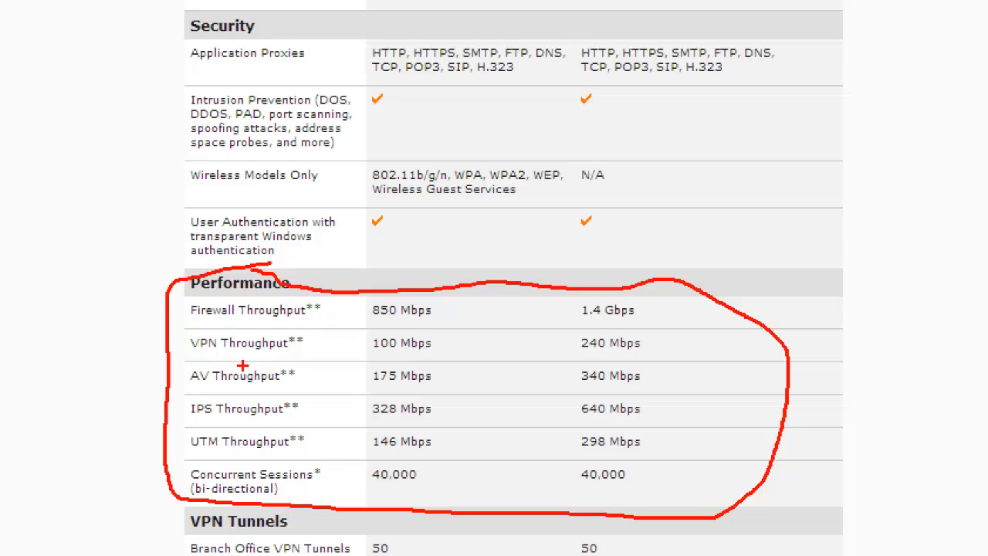
pyautogui.moveTo(250, 353)
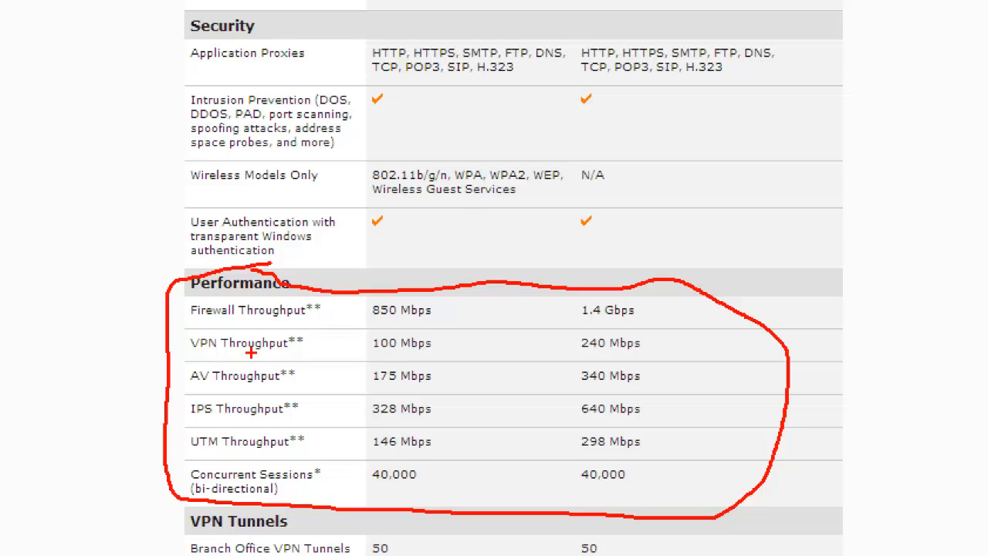
pyautogui.moveTo(208, 369)
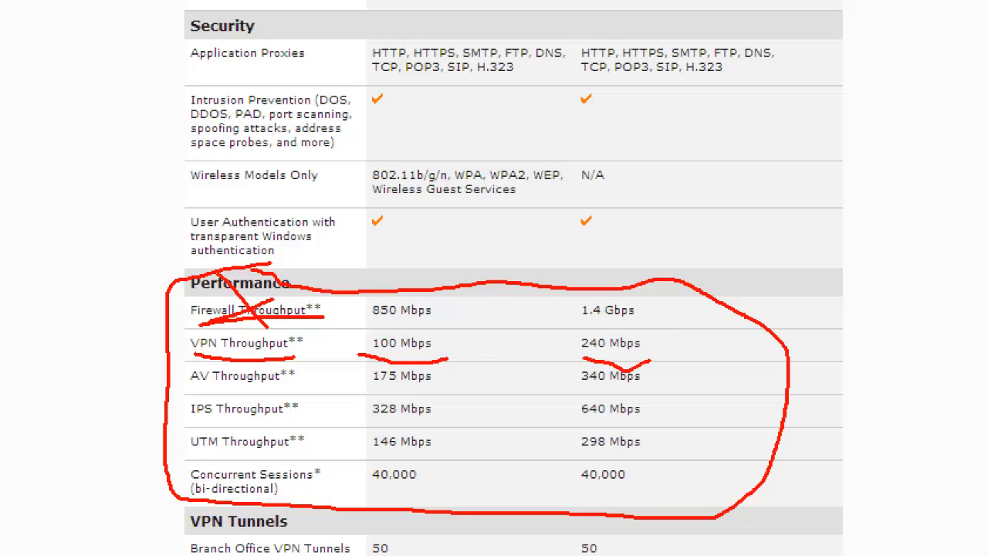
pyautogui.moveTo(574, 342)
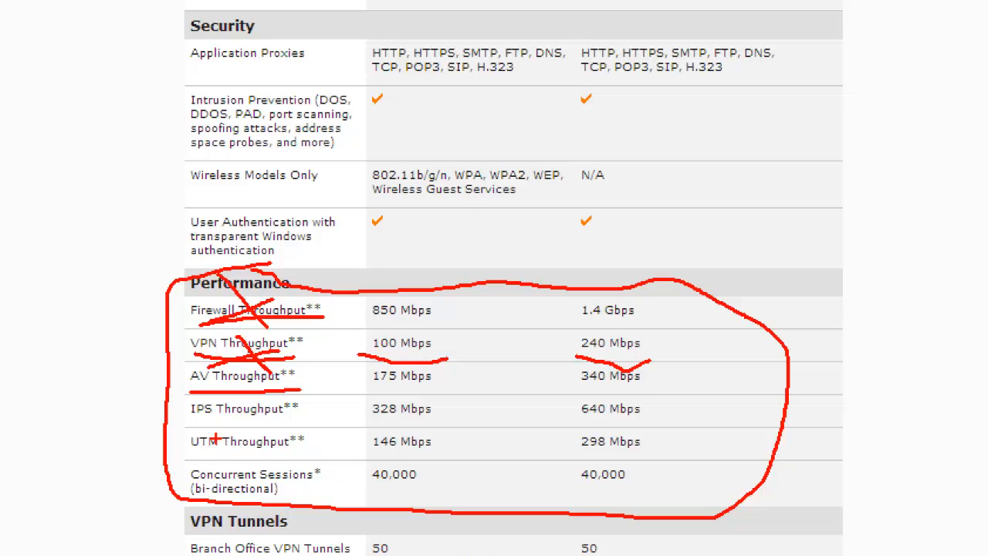
# - Strike a red line through a Throughput row in the circled Performance section
pyautogui.moveTo(191, 454); pyautogui.dragTo(306, 453)
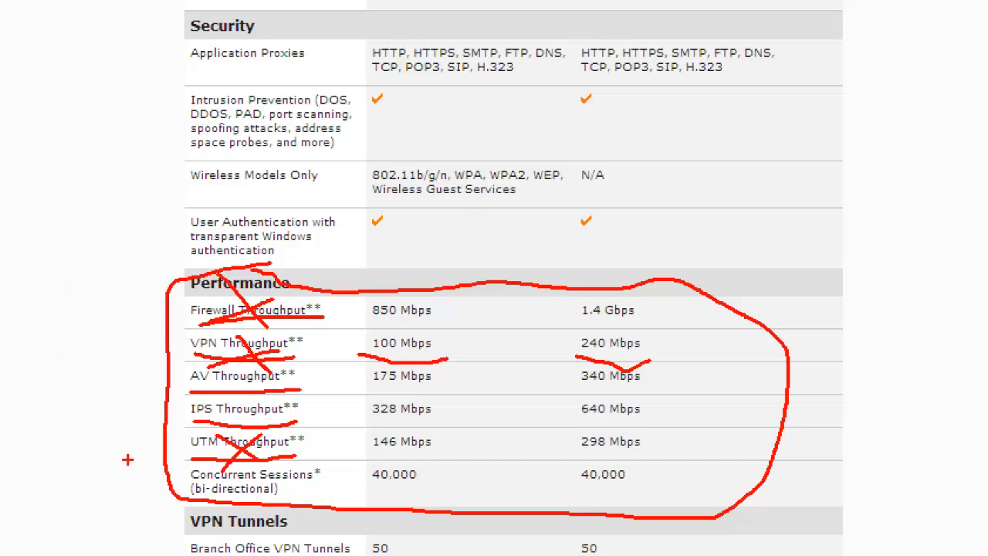
pyautogui.moveTo(108, 491)
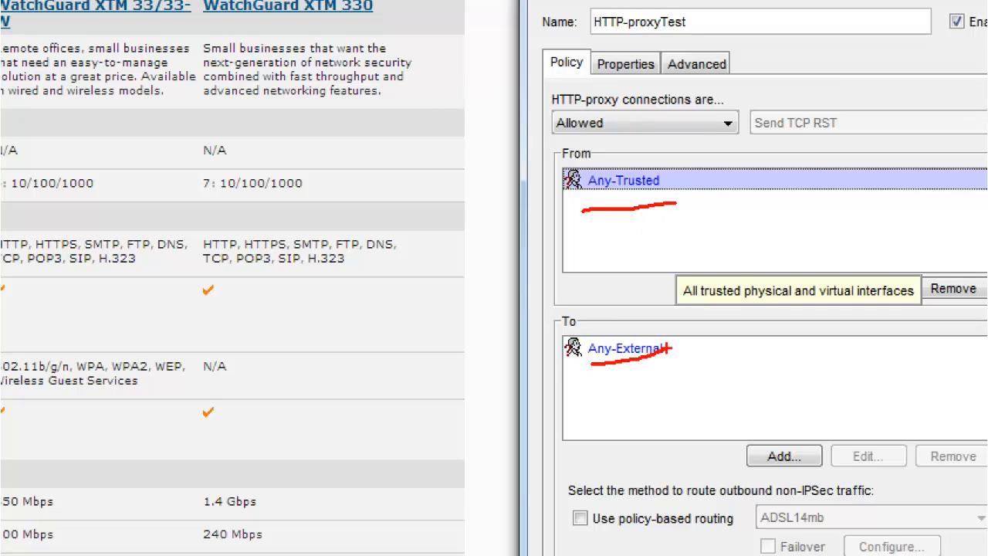
pyautogui.moveTo(707, 349)
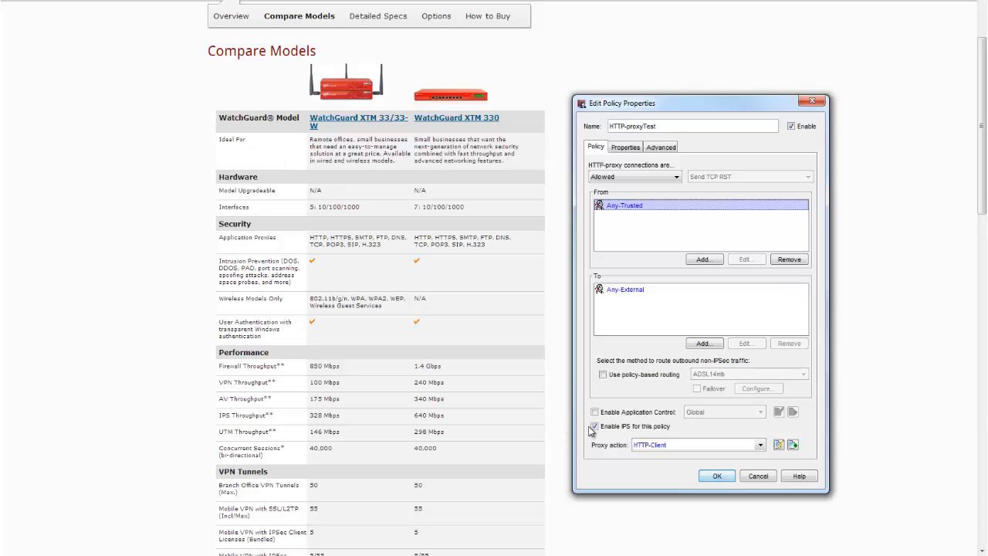
pyautogui.click(592, 427)
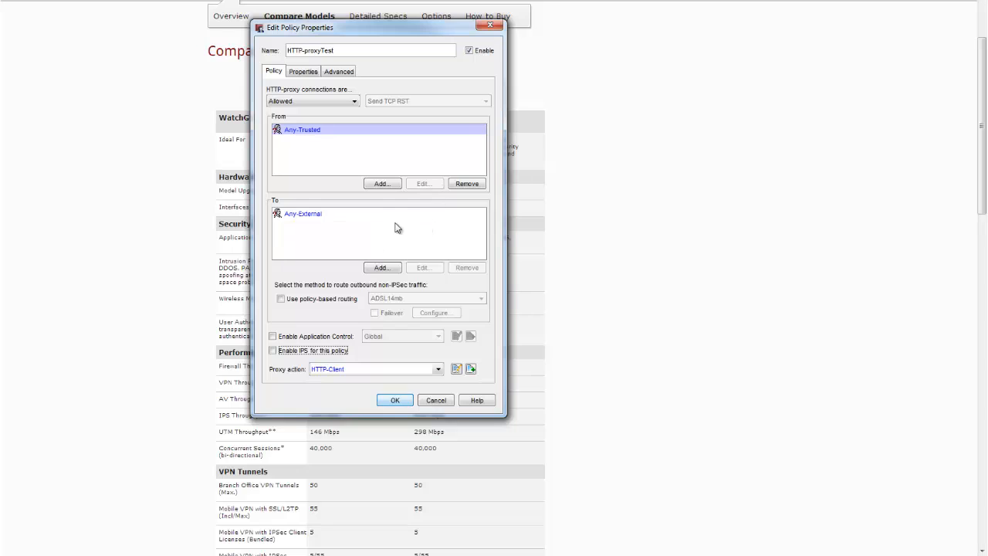
pyautogui.moveTo(417, 309)
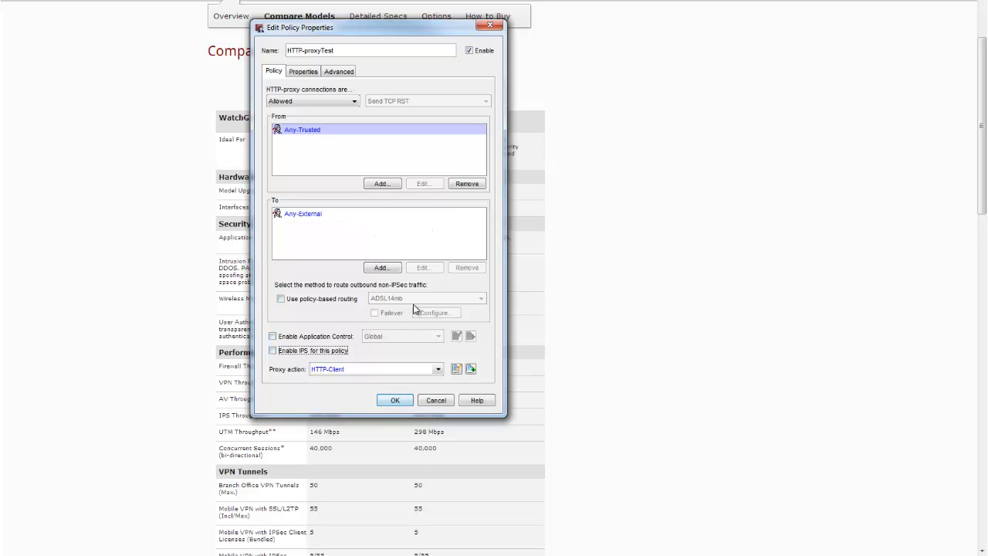
pyautogui.moveTo(484, 237)
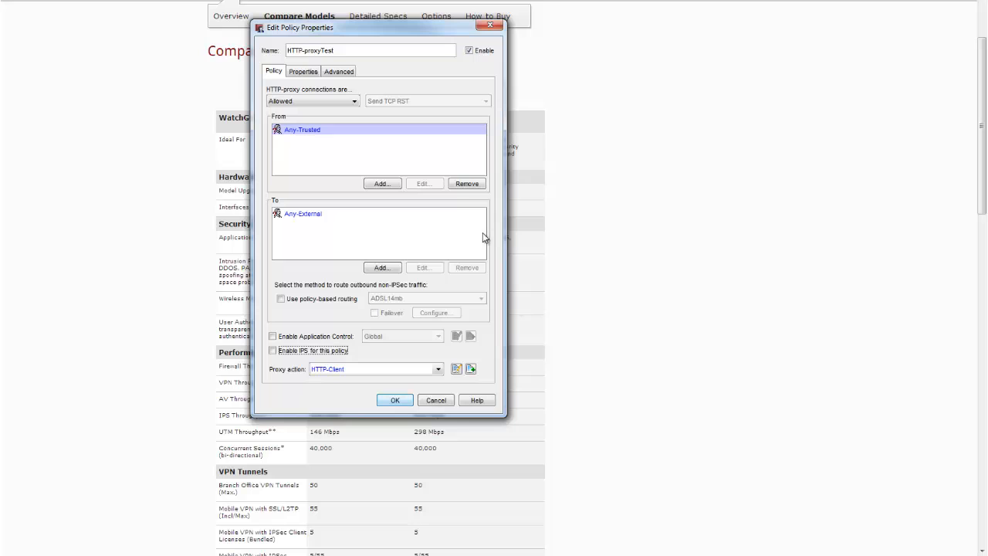
pyautogui.click(466, 182)
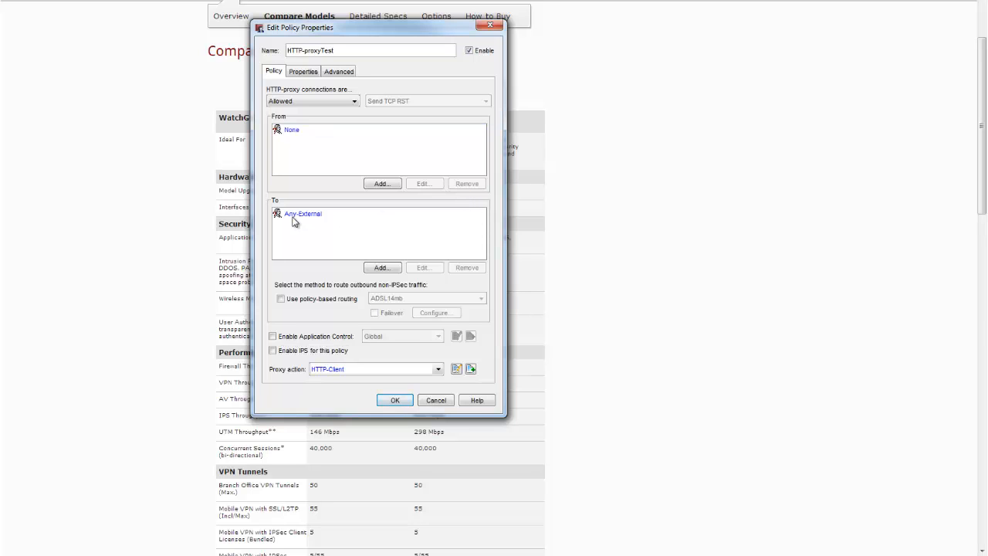
# - Add Any-External as the policy's From address and remove it from the To list
pyautogui.click(383, 267)
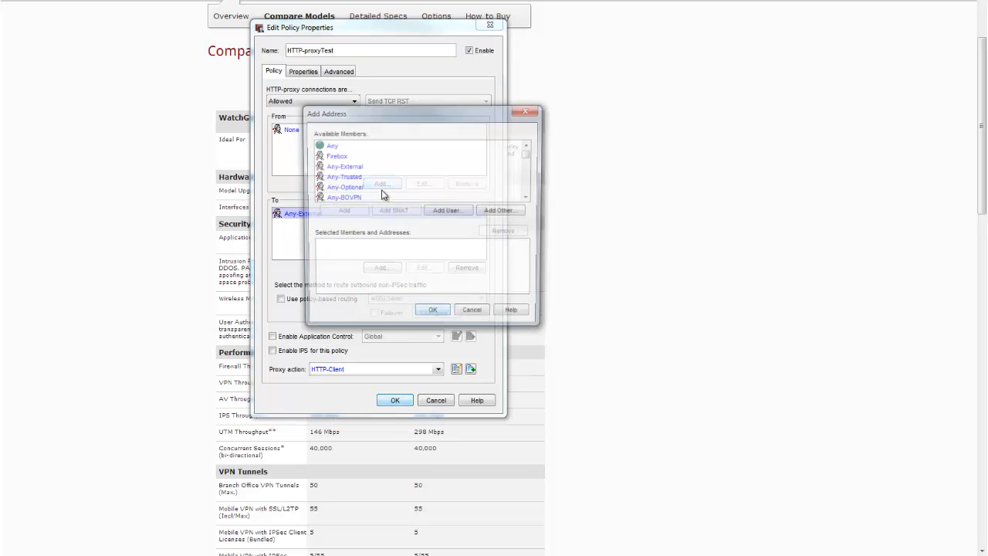
pyautogui.click(381, 182)
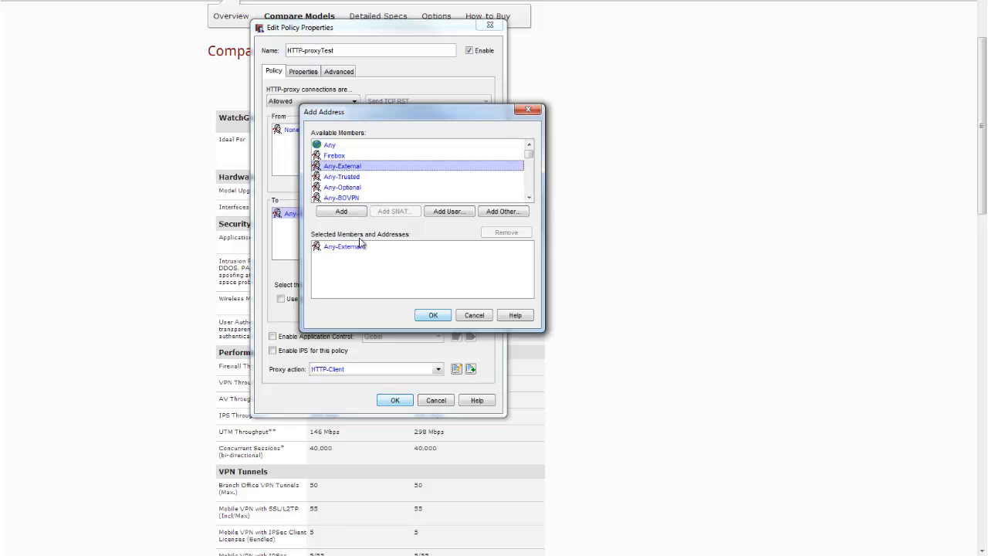
pyautogui.click(432, 315)
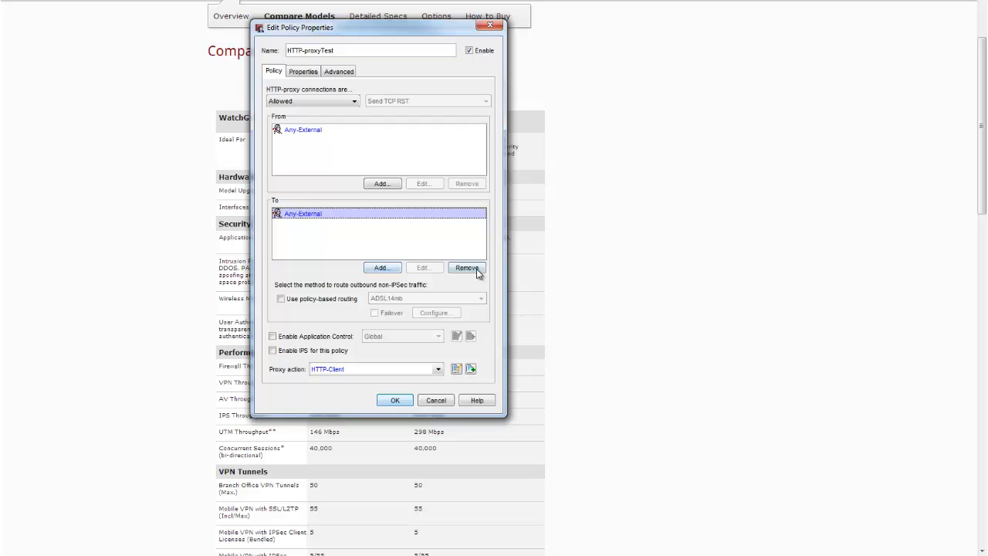
pyautogui.click(383, 269)
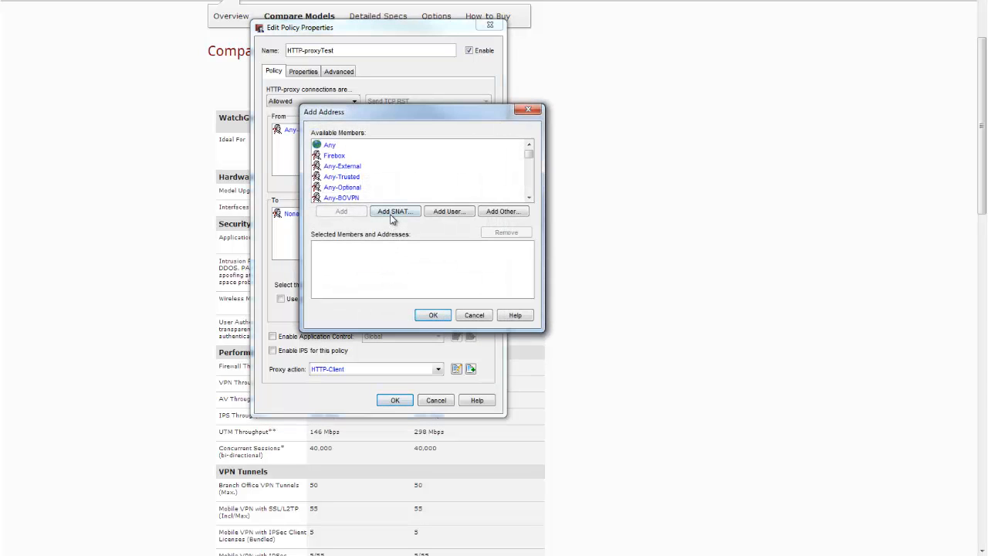
# - Add the MDAEMON static NAT (46.21.53.121 → 172.20.0.112) as the policy's To destination
pyautogui.click(396, 210)
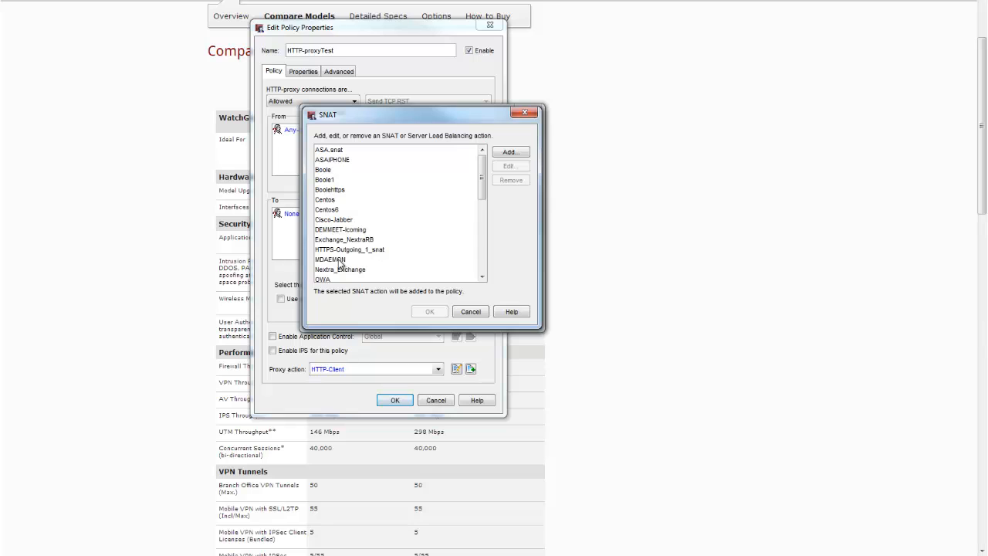
pyautogui.click(429, 312)
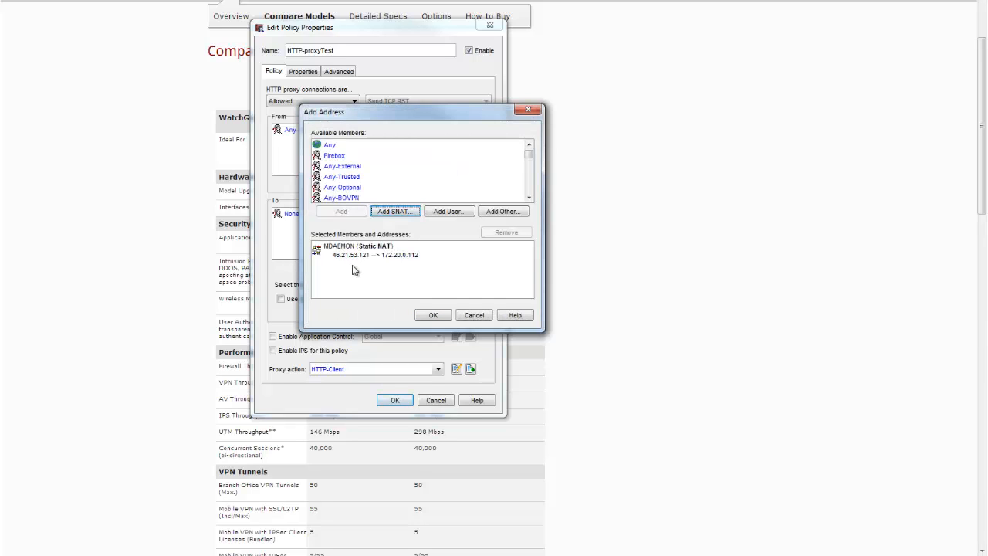
pyautogui.click(370, 250)
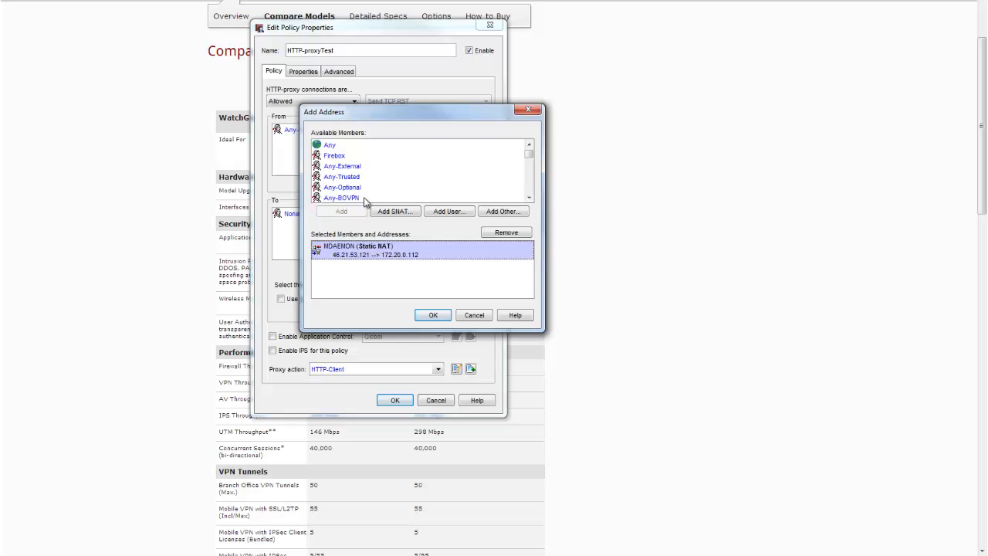
pyautogui.click(432, 315)
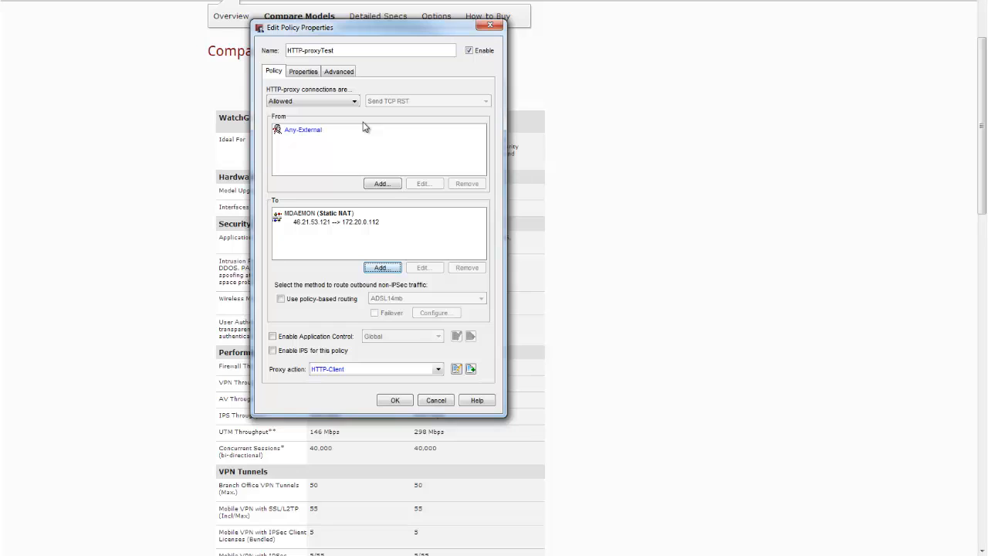
pyautogui.moveTo(315, 245)
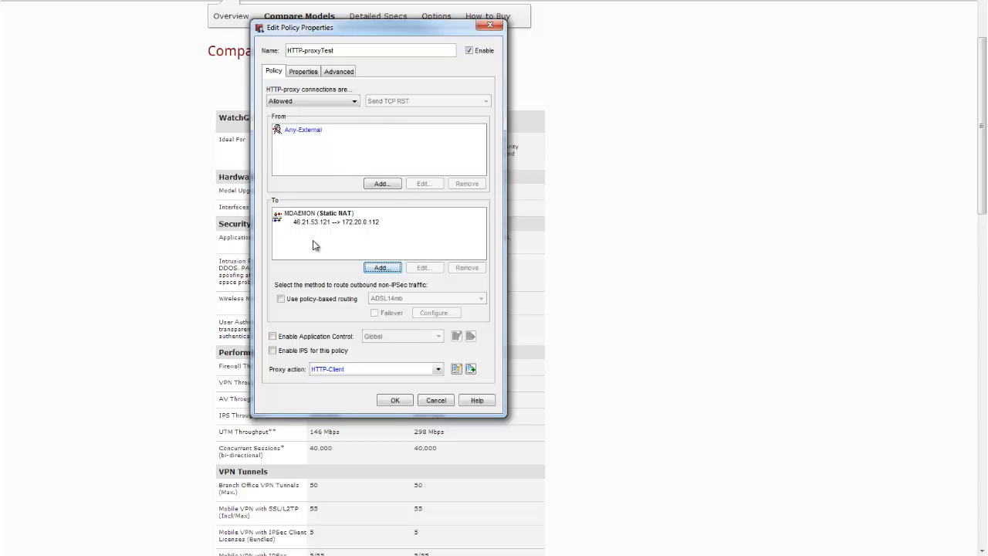
# - Enable IPS for the HTTP-proxyTest policy and save, returning to the Compare Models page
pyautogui.click(337, 222)
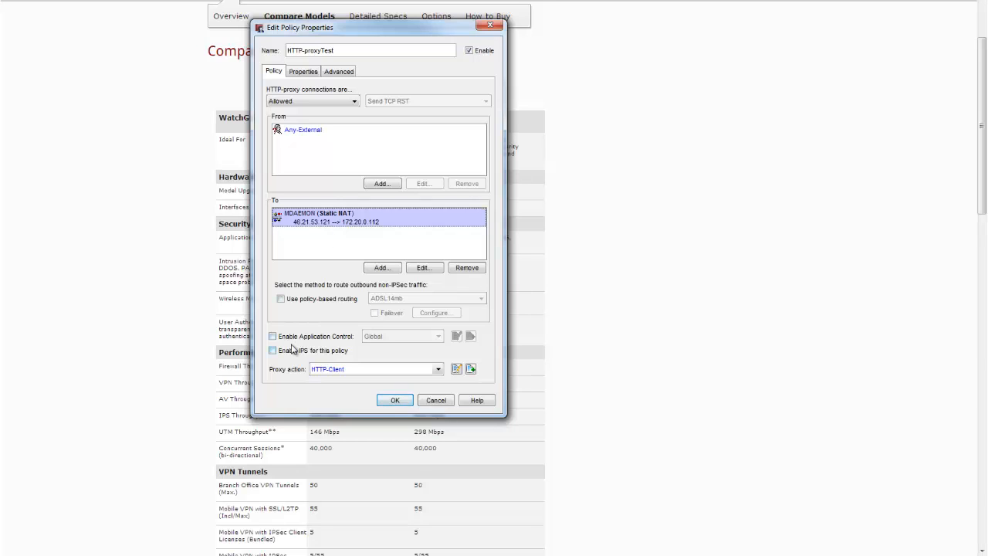
pyautogui.click(271, 350)
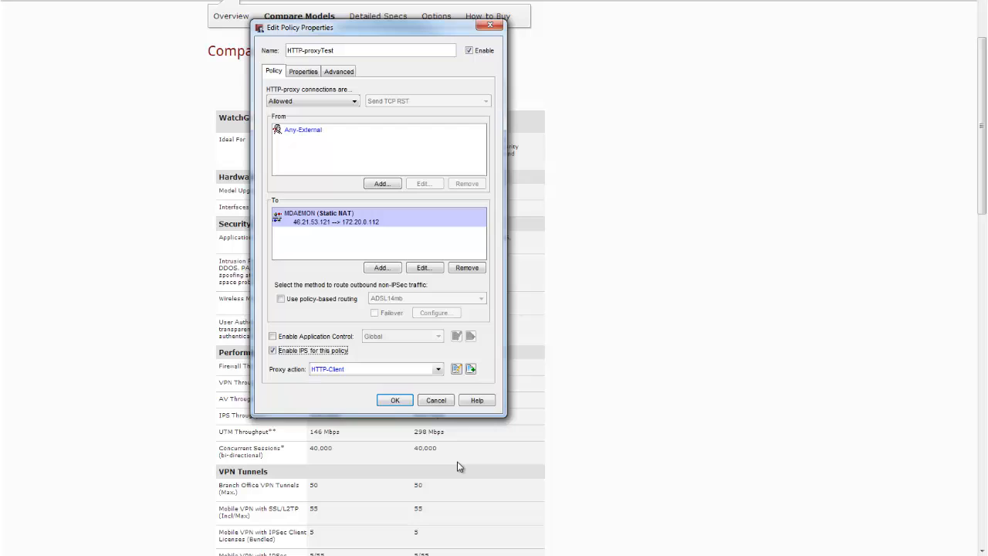
pyautogui.click(435, 400)
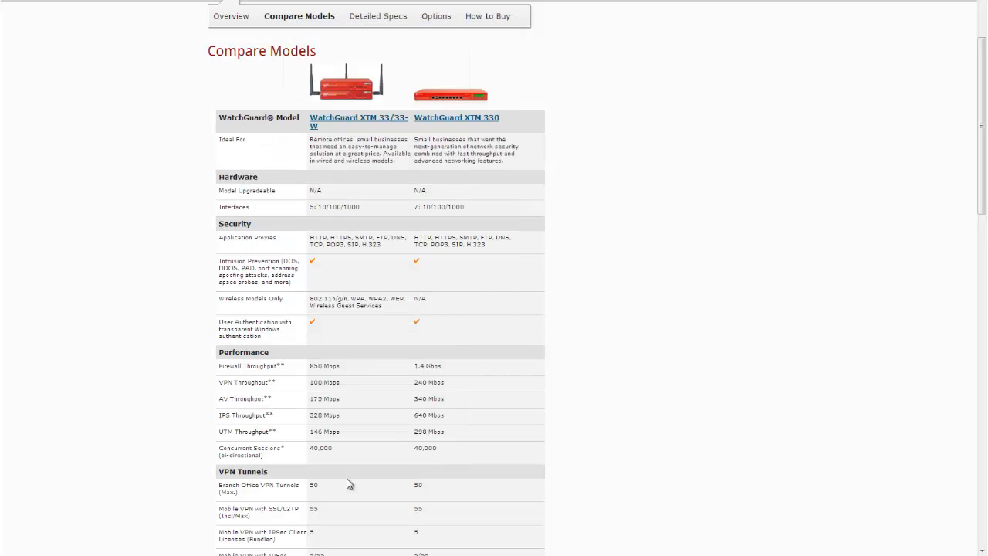
pyautogui.moveTo(314, 457)
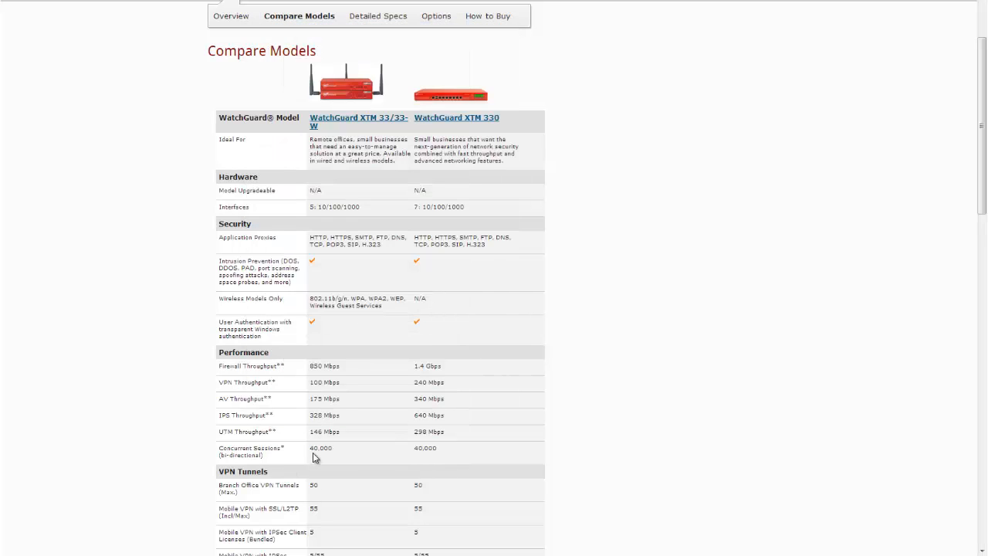
pyautogui.moveTo(318, 472)
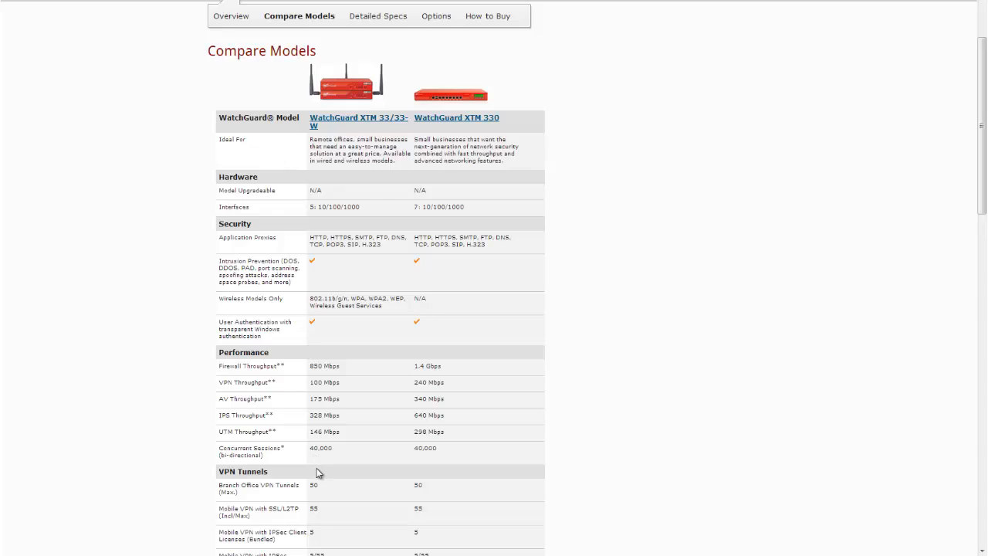